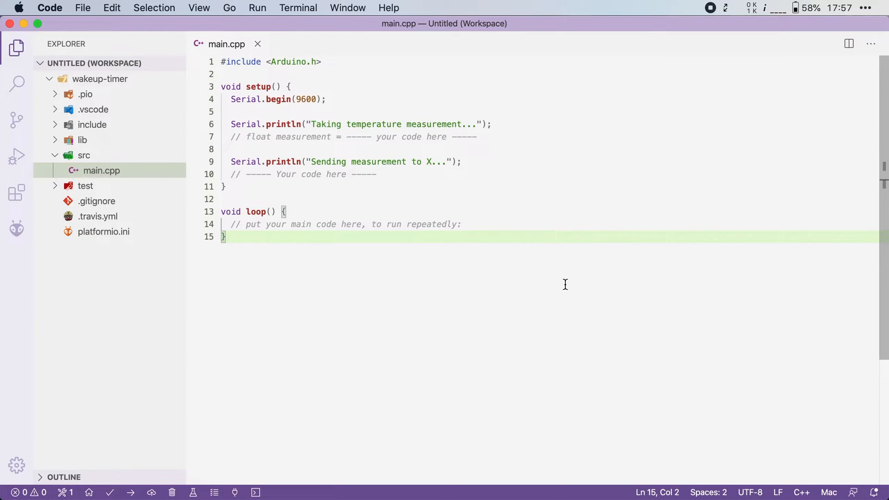
# Step: Place the cursor after the Arduino include line in main.cpp
pyautogui.click(402, 86)
pyautogui.write('#')
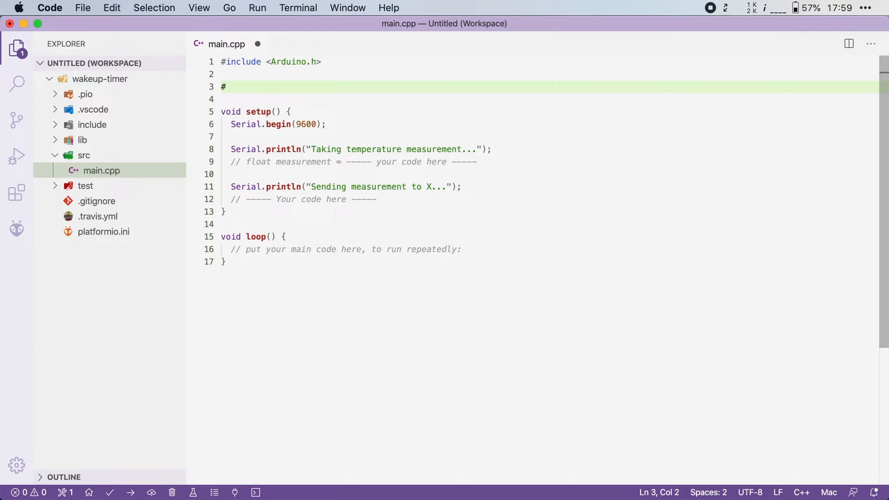
# Step: Complete the line as #define DEEP_SLEEP_TIME 15
pyautogui.write('define')
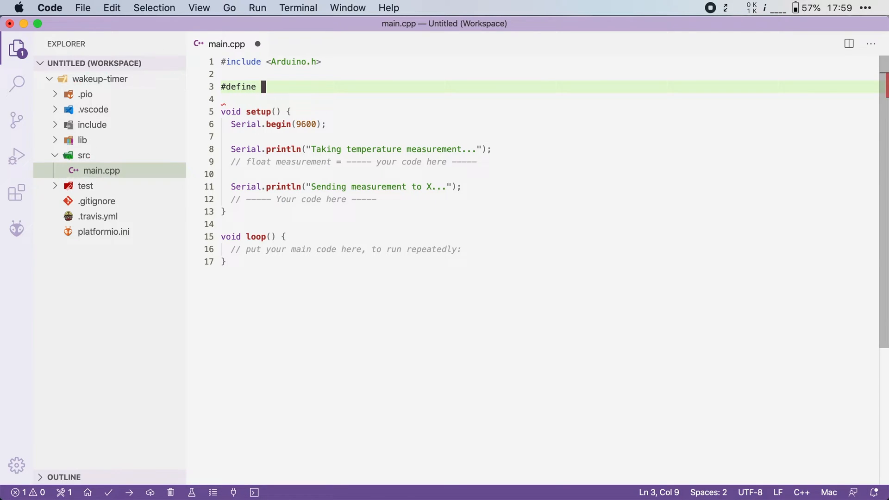
pyautogui.write('DEEP_SLEEP_TIME')
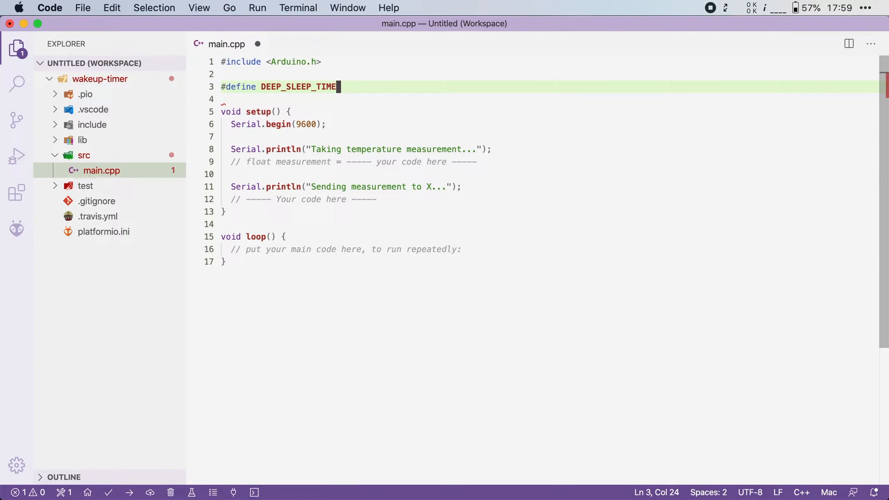
pyautogui.write('15')
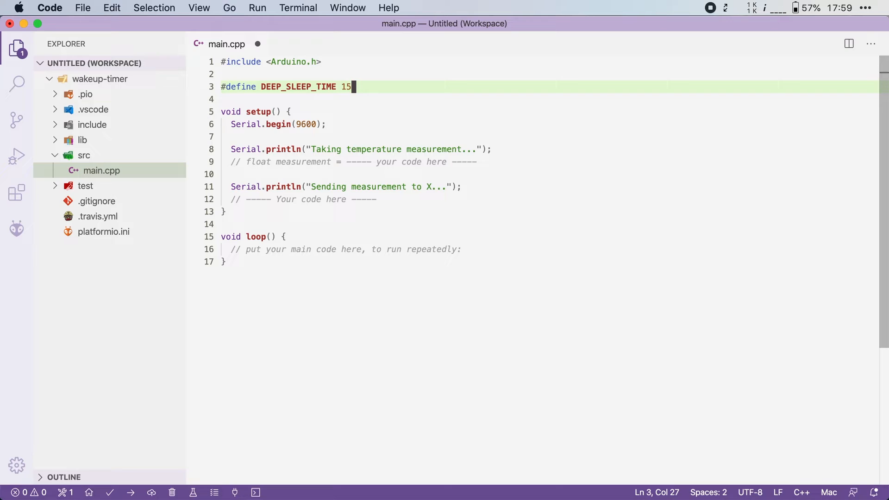
# Step: Write void goToDeepSleep(){ with a Serial.println("Going to sleep...") body
pyautogui.write('void')
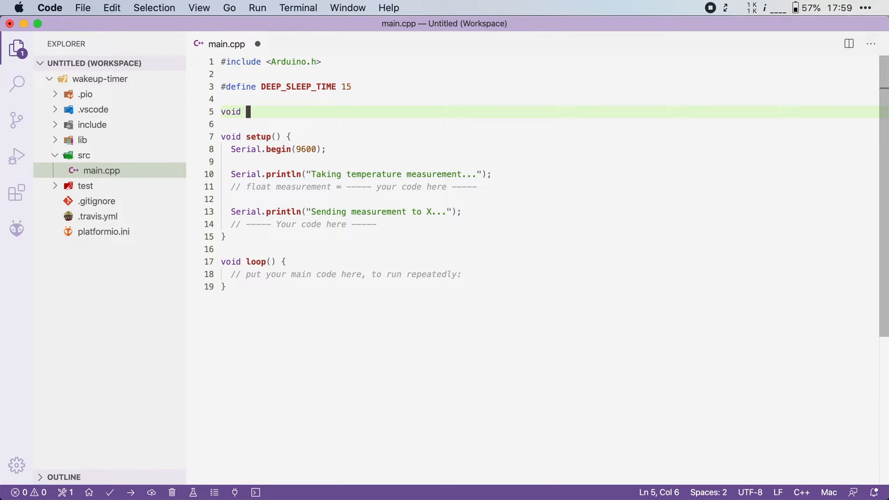
pyautogui.write('goToDeep')
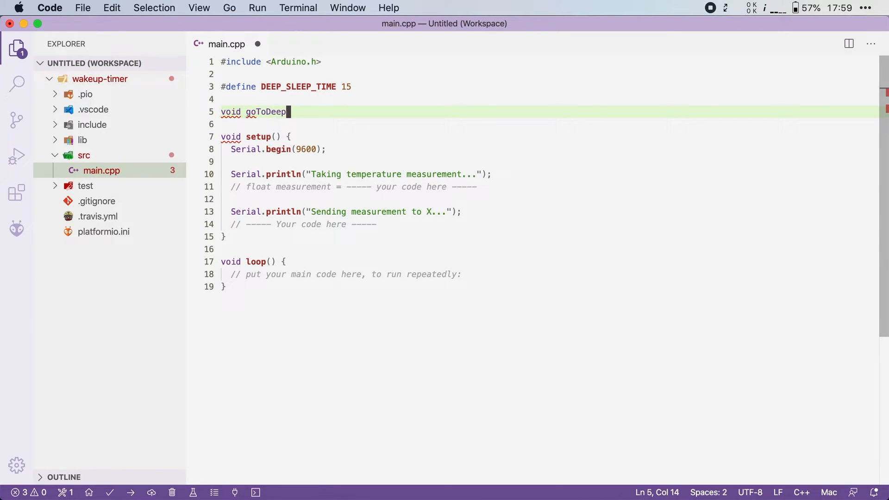
pyautogui.write('Sleep(){')
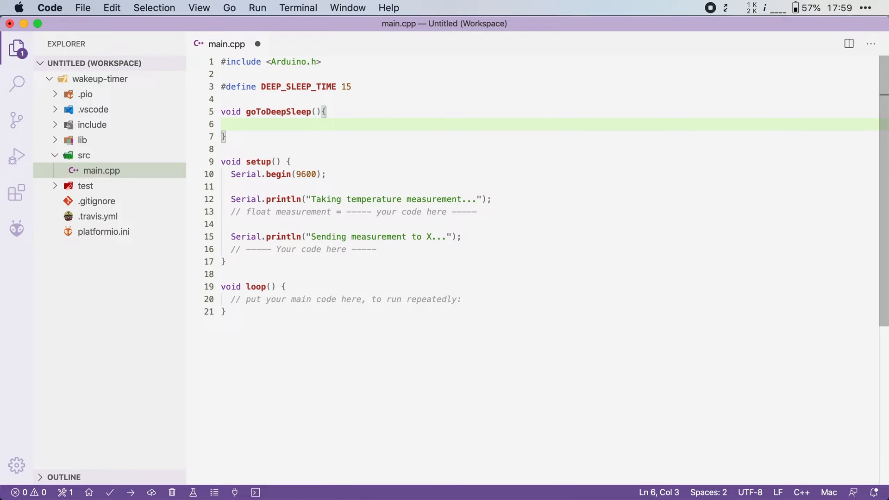
pyautogui.write('Serial.println(')
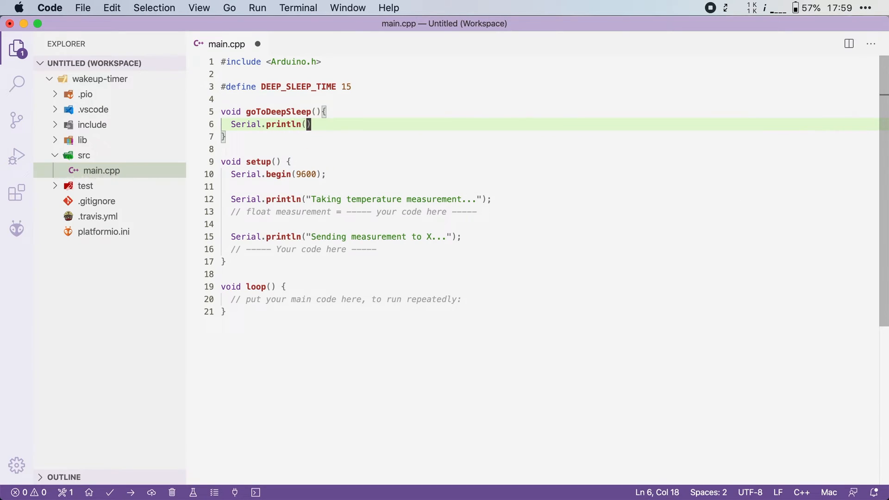
pyautogui.write('"')
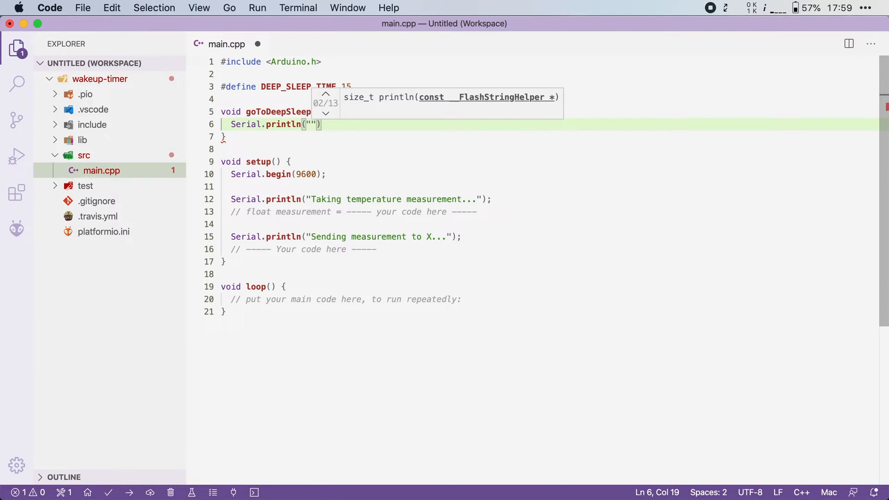
pyautogui.write('Going to se')
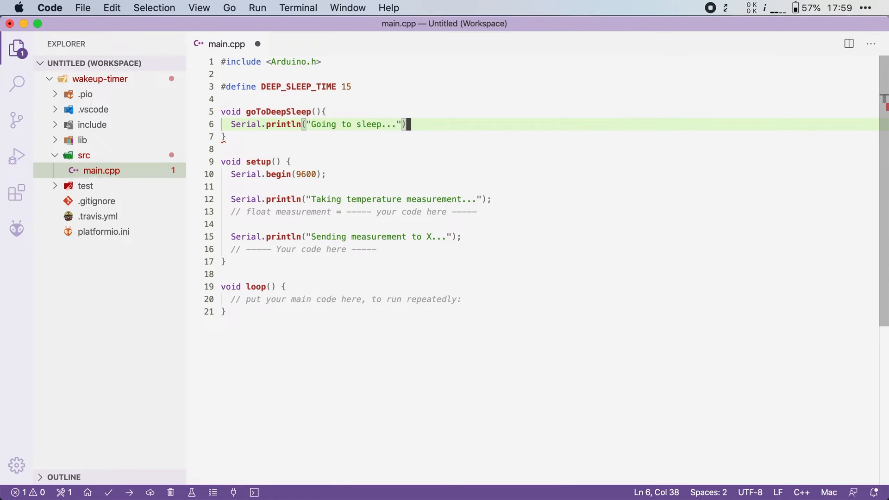
# Step: Add esp_sleep_enable_timer_wakeup(DEEP_SLEEP_TIME * 60 * 1000000); after the print line
pyautogui.press('enter')
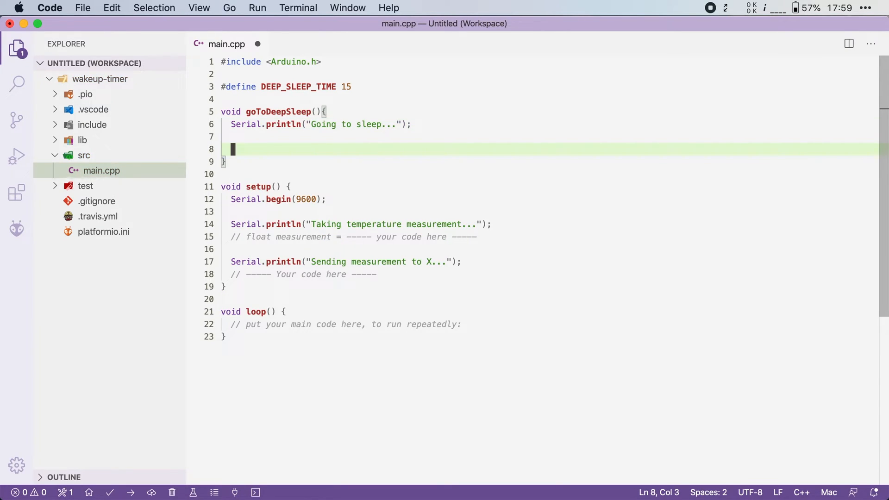
pyautogui.write('esp')
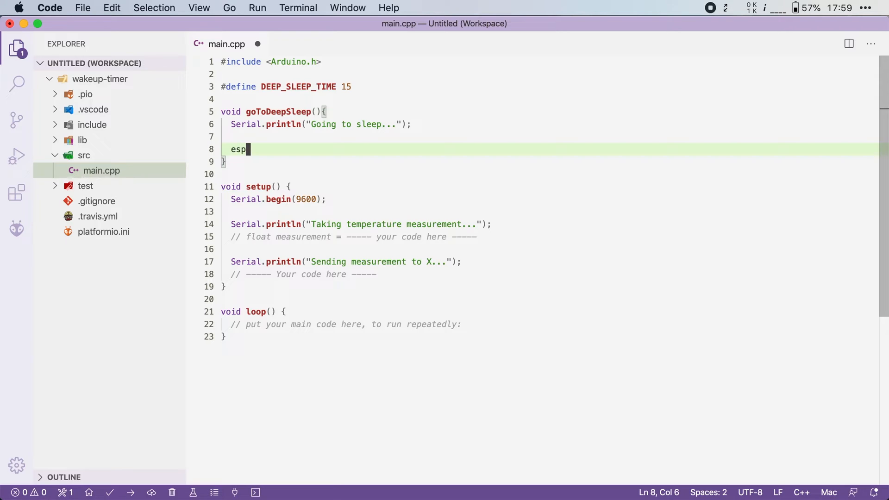
pyautogui.write('_sleep_')
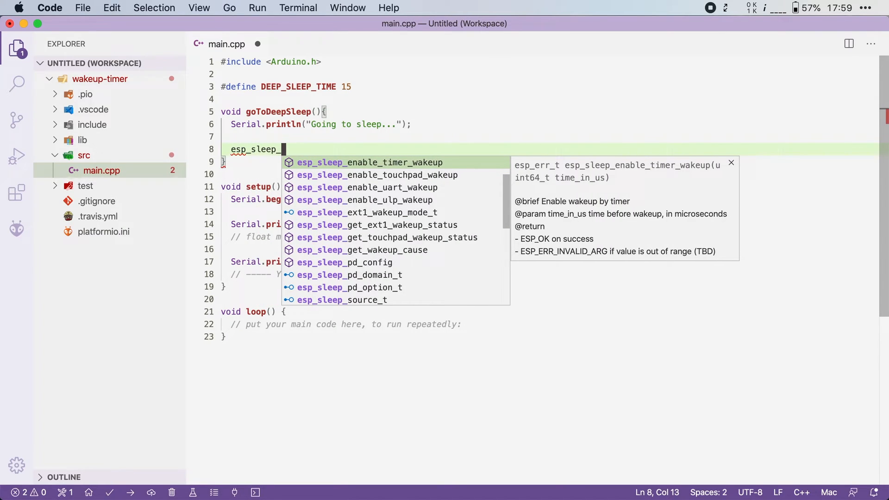
pyautogui.write('enable_timer_wakeup(')
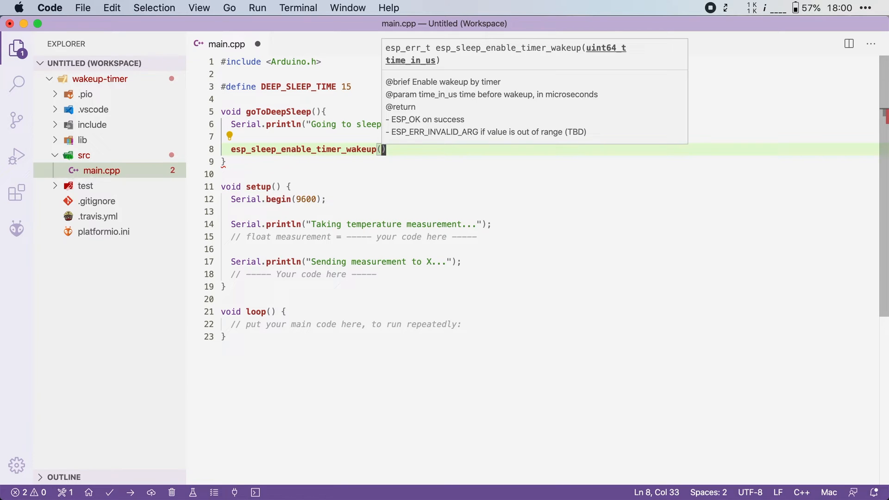
pyautogui.write('DEEP_SLEEP_TIME * 60')
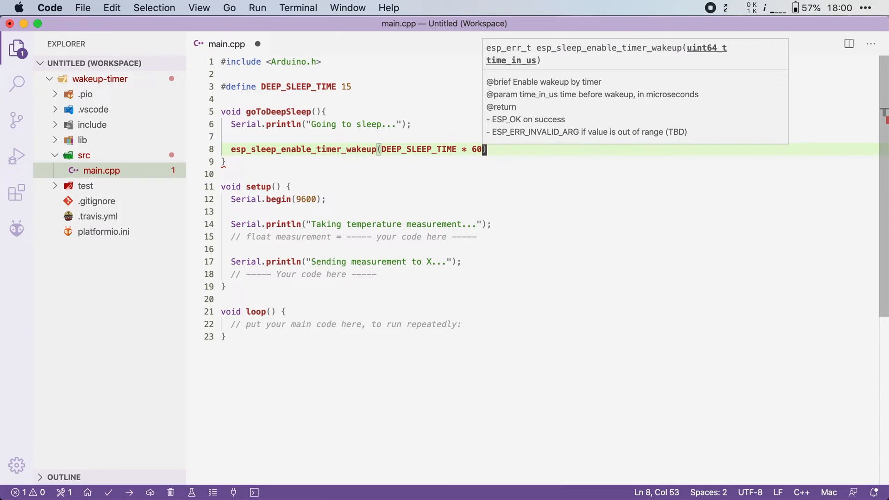
pyautogui.write('*')
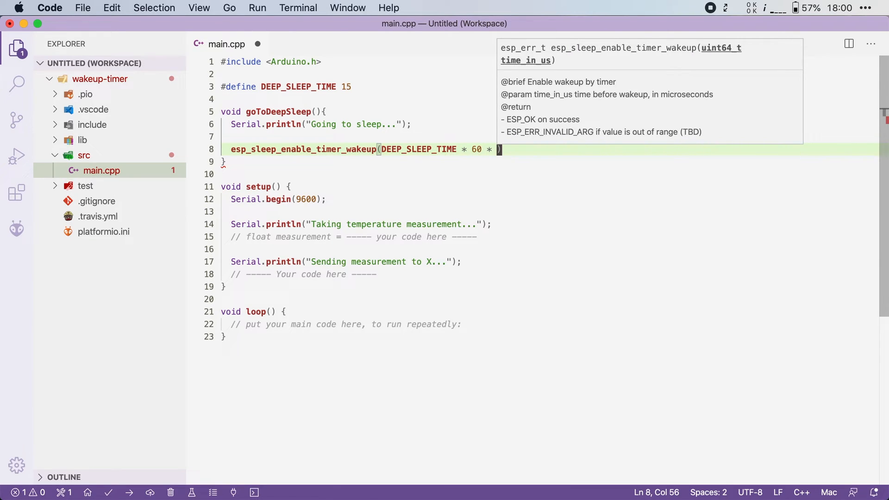
pyautogui.write('100000')
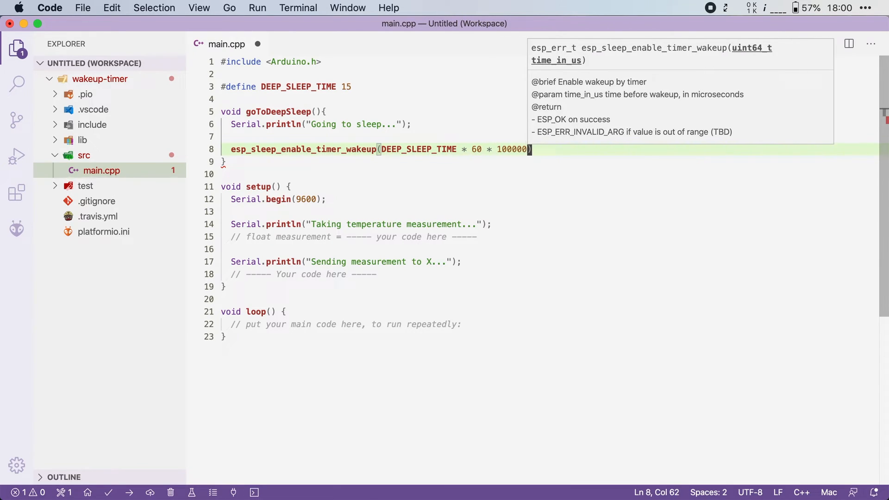
pyautogui.write('0')
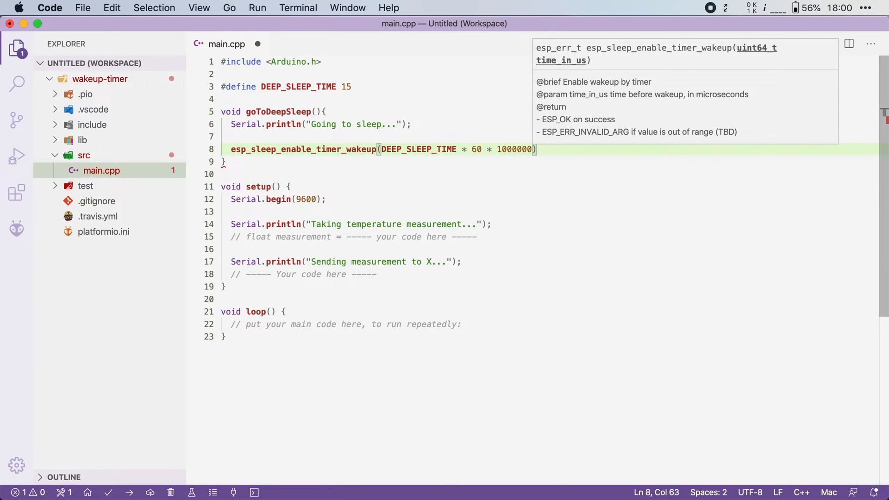
pyautogui.write(';')
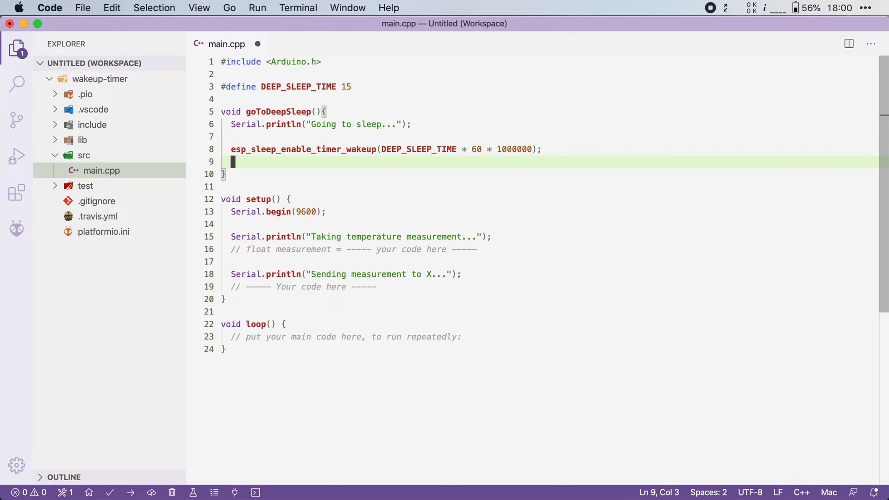
# Step: Add esp_deep_sleep_start(); to goToDeepSleep() and save main.cpp
pyautogui.write('esp_d')
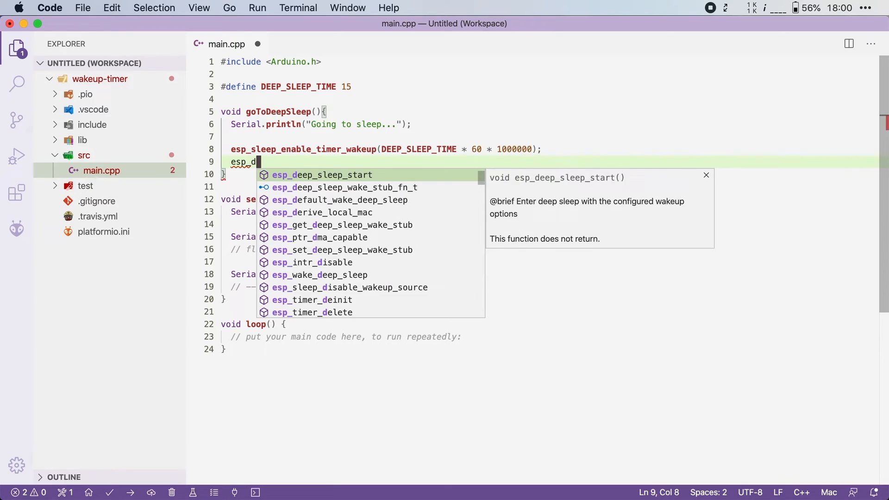
pyautogui.write('eep_sleep_start();')
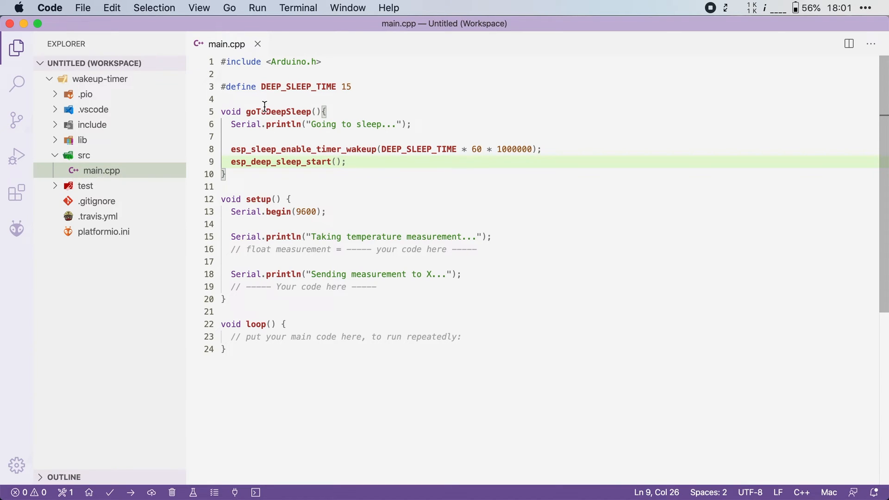
# Step: Add a goToDeepSleep(); call as the last line of setup() and save
pyautogui.doubleClick(278, 111)
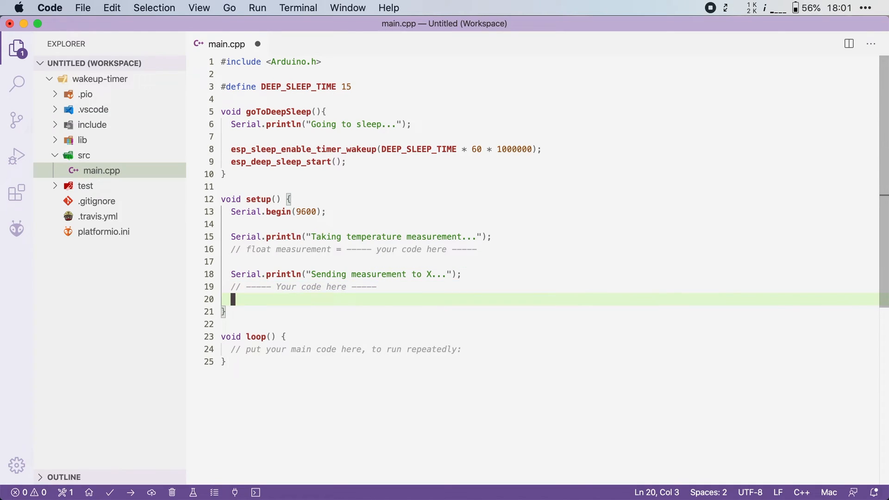
pyautogui.write('goToDeepSleep()')
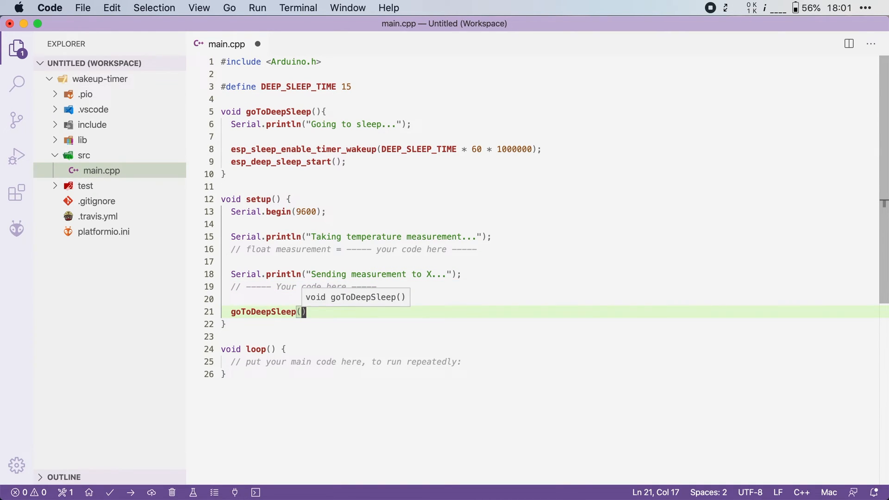
pyautogui.write(';')
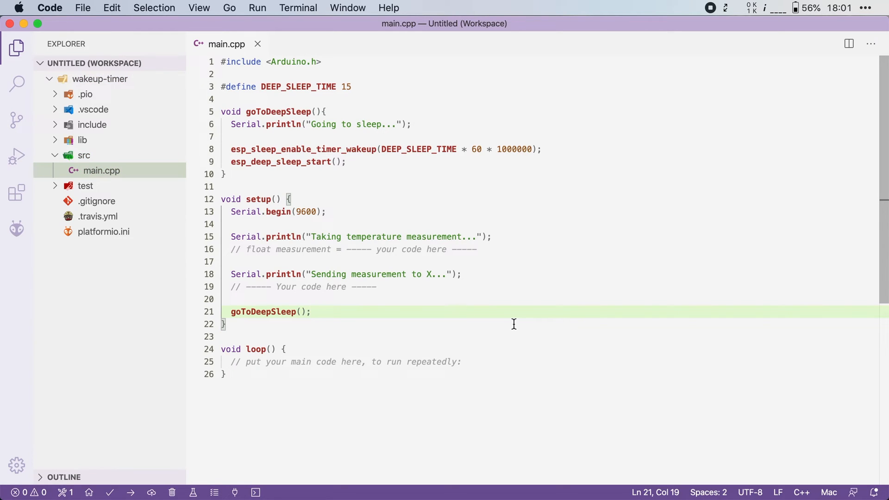
pyautogui.moveTo(469, 263)
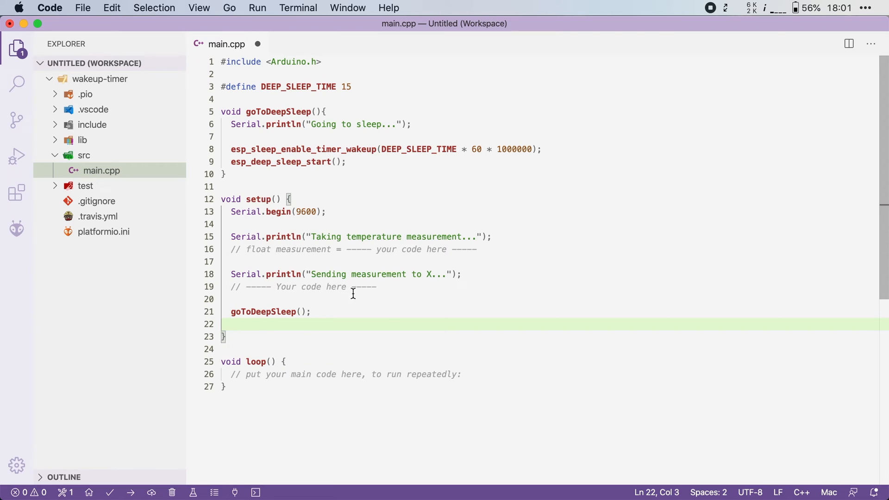
pyautogui.moveTo(401, 314)
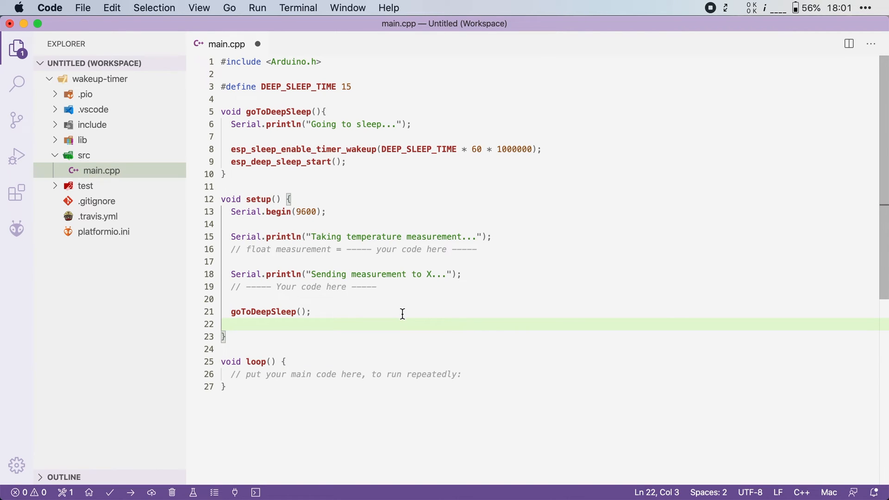